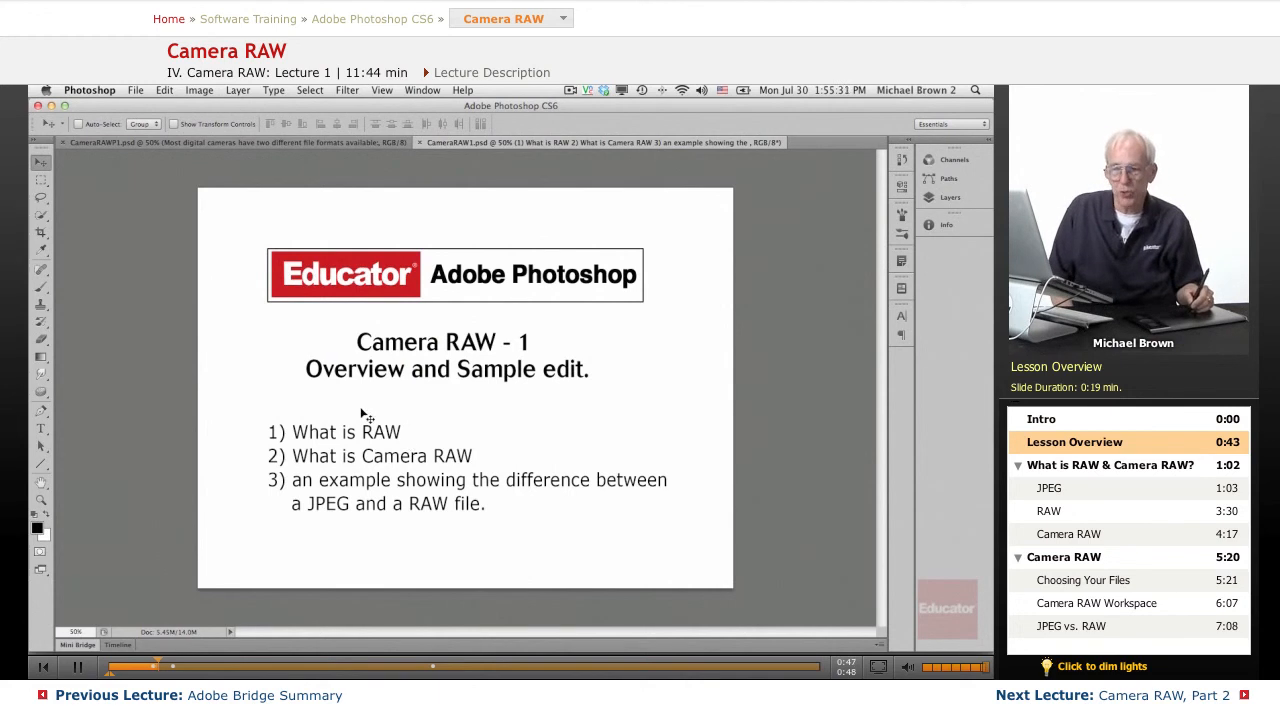
mouse_move(484, 496)
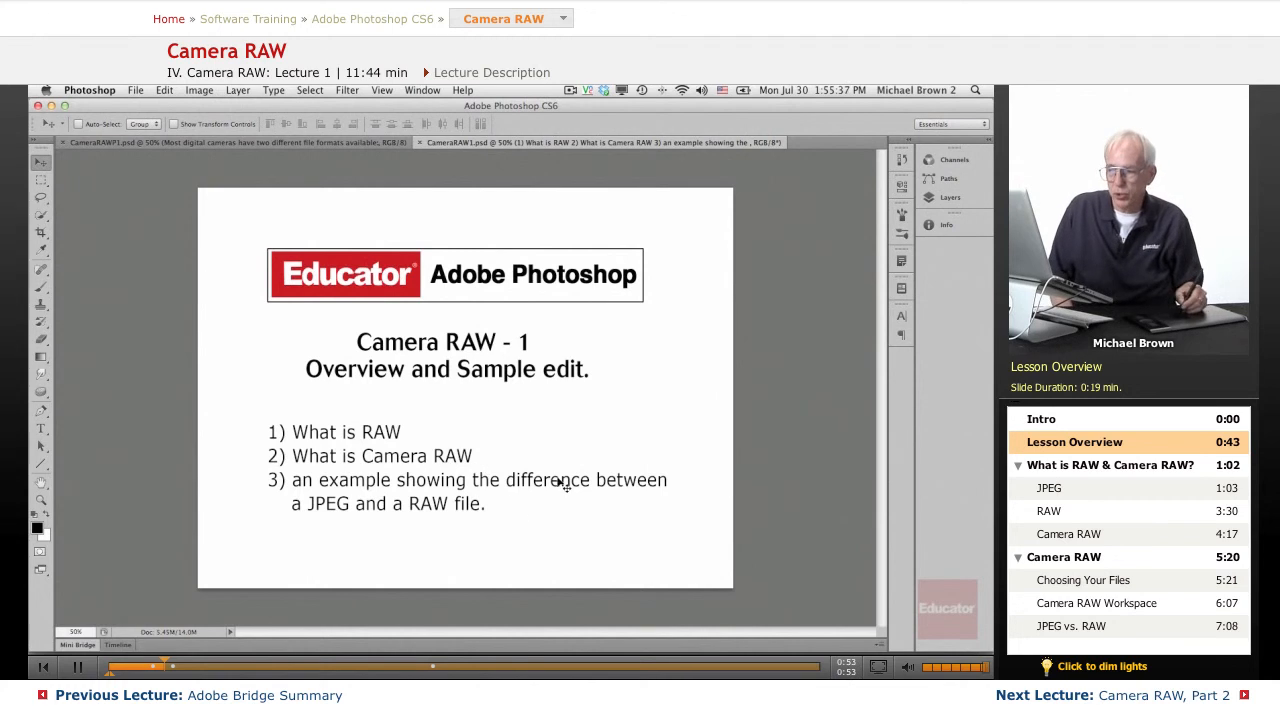
mouse_move(348, 510)
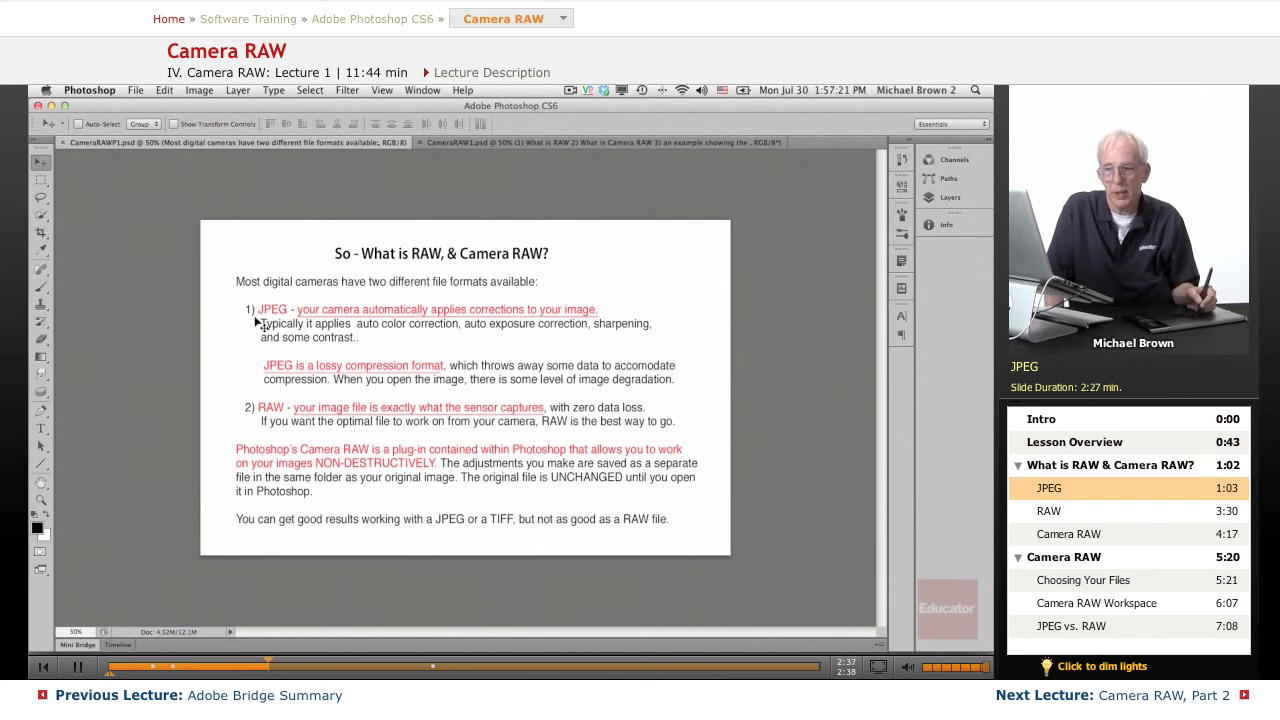
mouse_move(504, 336)
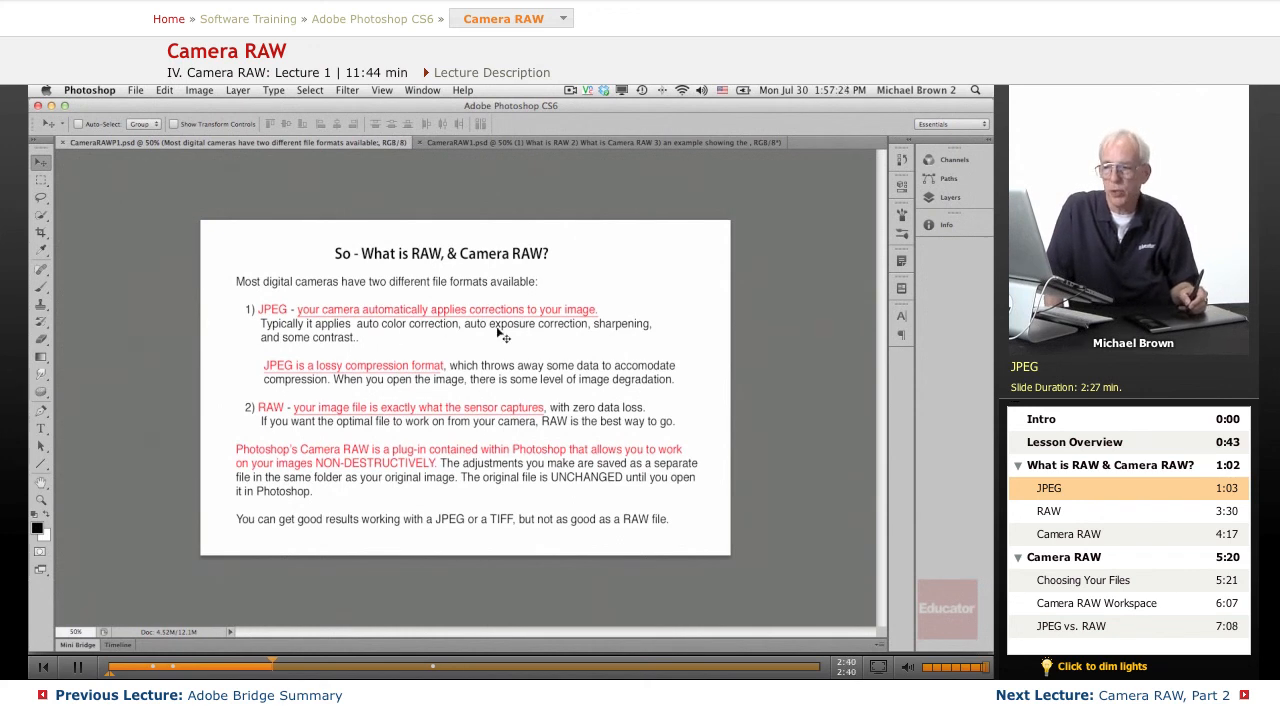